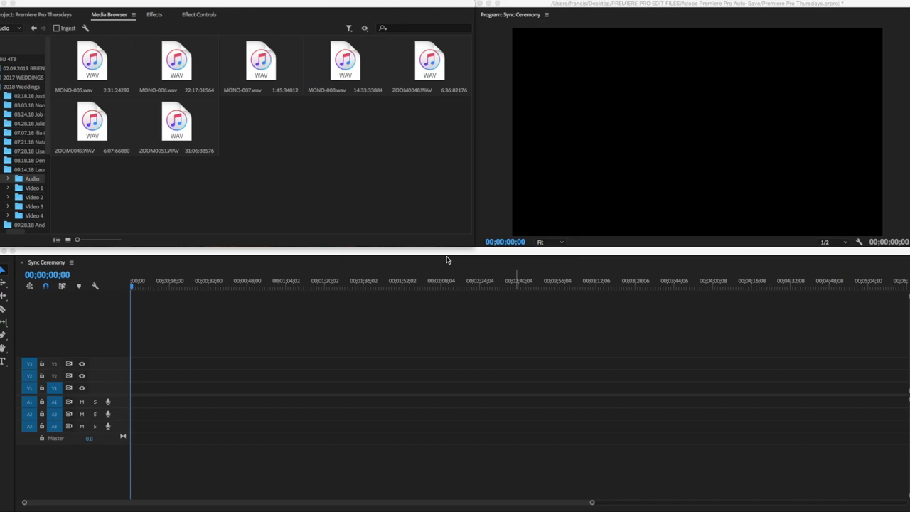
mouse_move(193, 151)
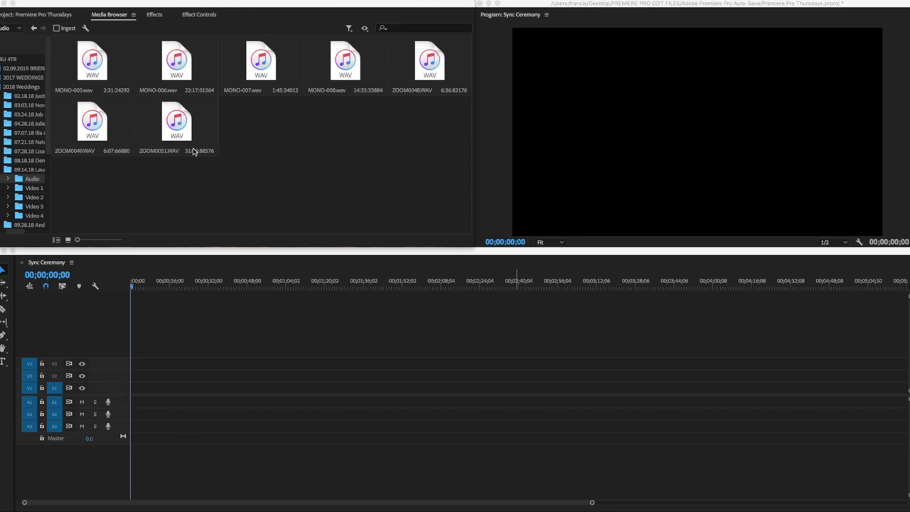
mouse_move(176, 60)
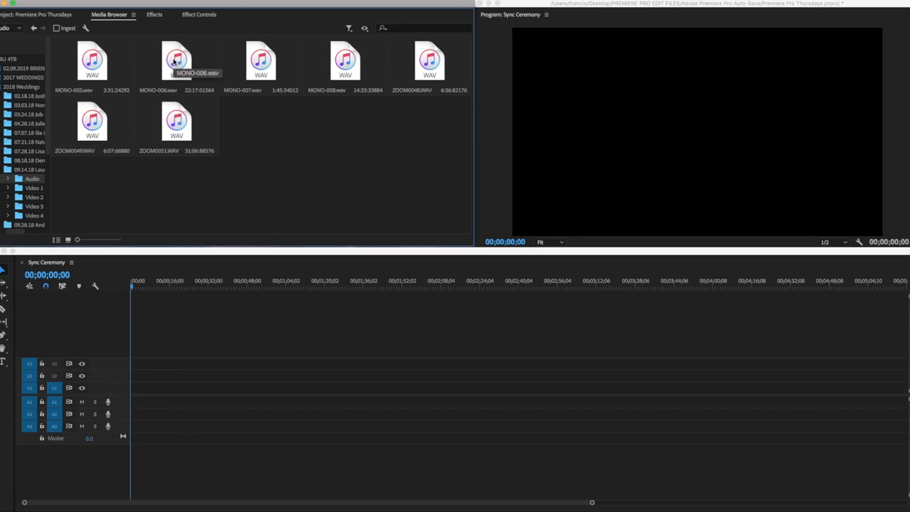
- Pick the MONO-006.wav audio recording to place on the Sync Ceremony timeline
left_click(176, 64)
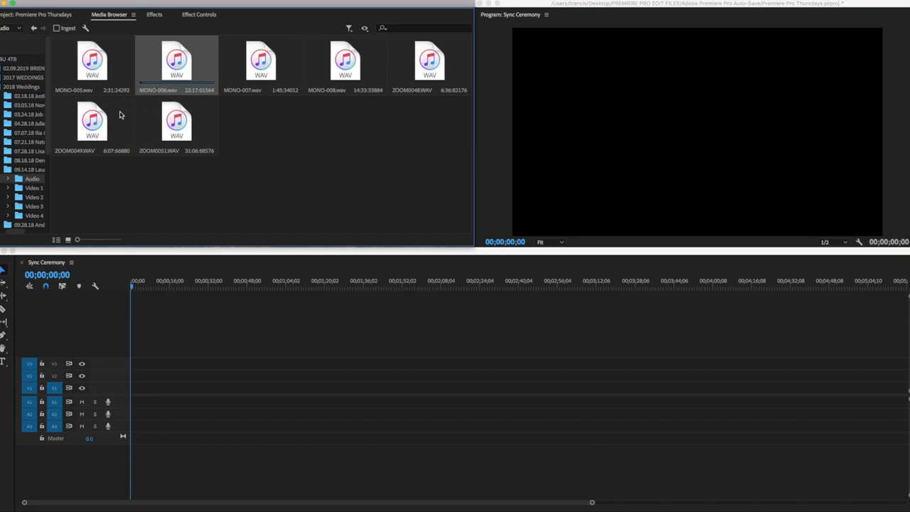
mouse_move(84, 51)
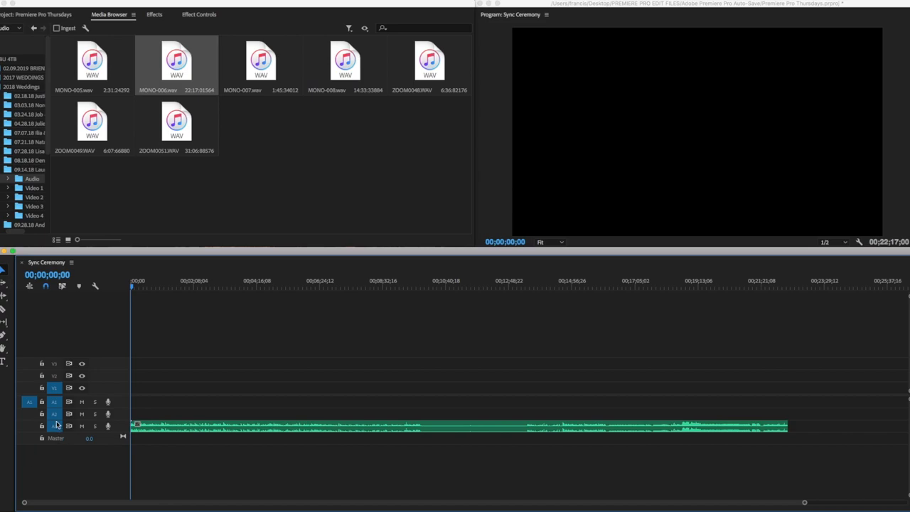
mouse_move(119, 390)
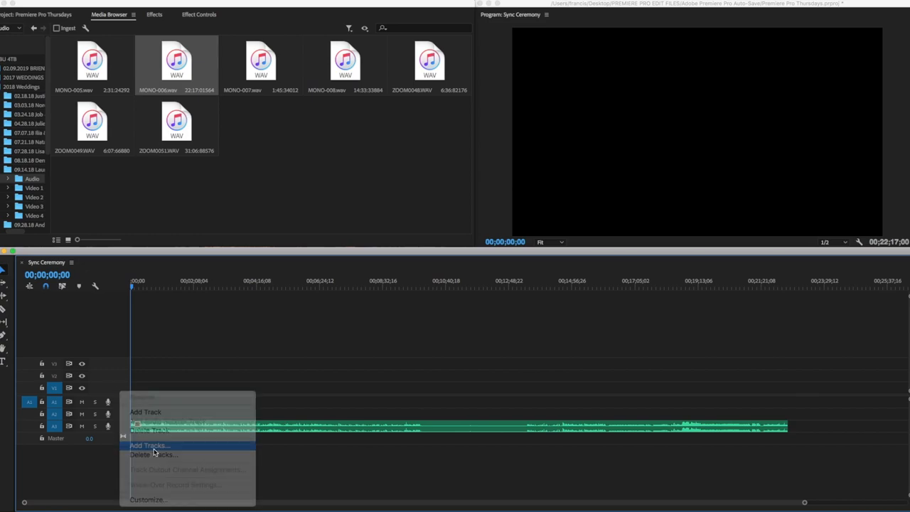
- Add new video and audio tracks to the Sync Ceremony sequence via the Add Tracks dialog
left_click(150, 445)
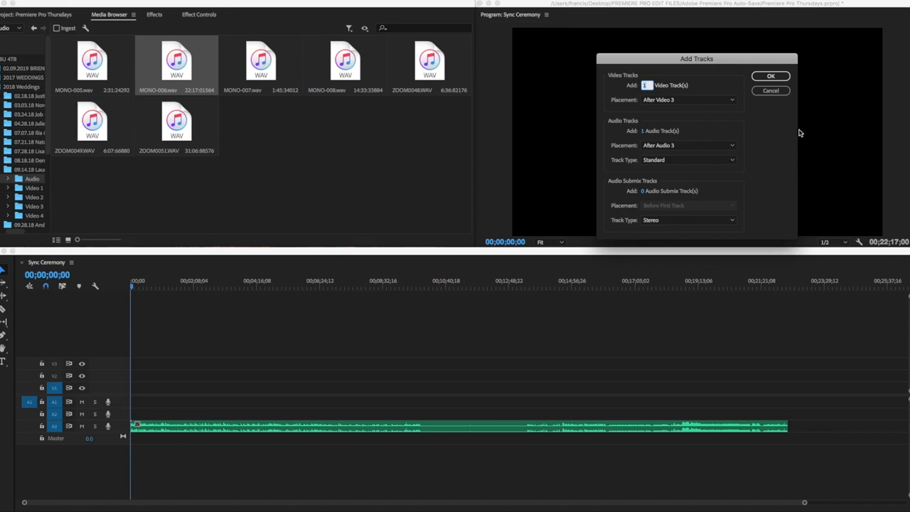
left_click(647, 85)
type("0")
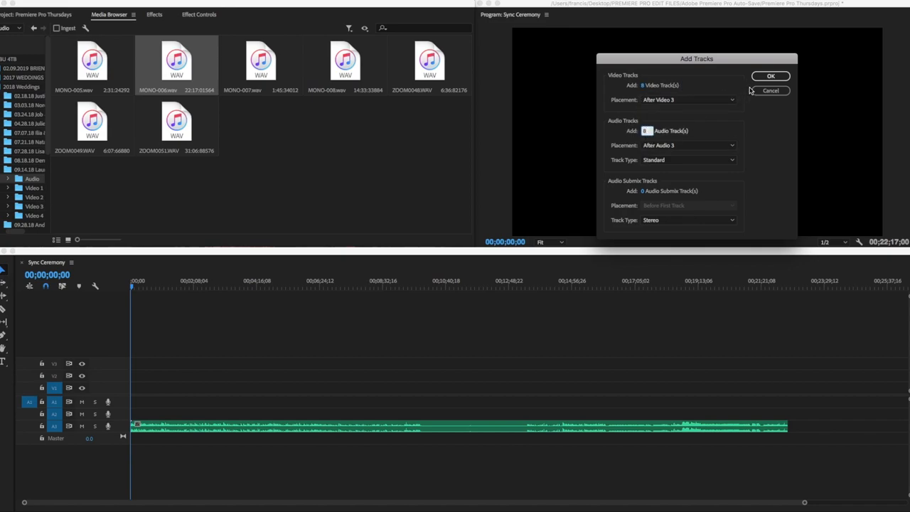
left_click(771, 77)
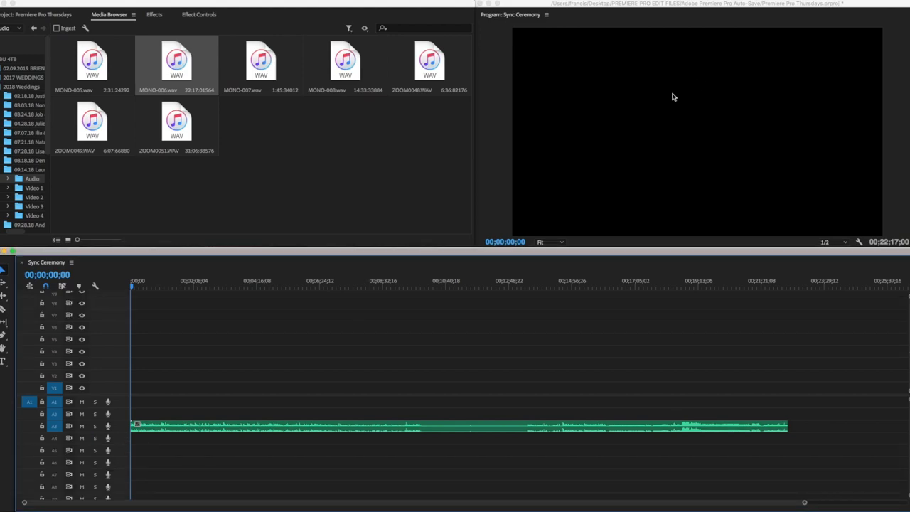
- Move the MONO-006 clip down onto the bottom audio track of the sequence
left_click(173, 424)
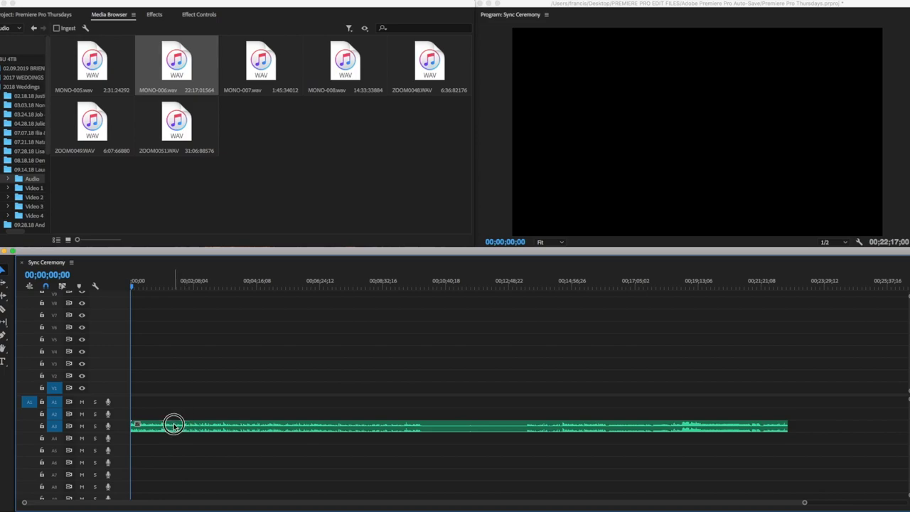
left_click_drag(173, 425, 169, 477)
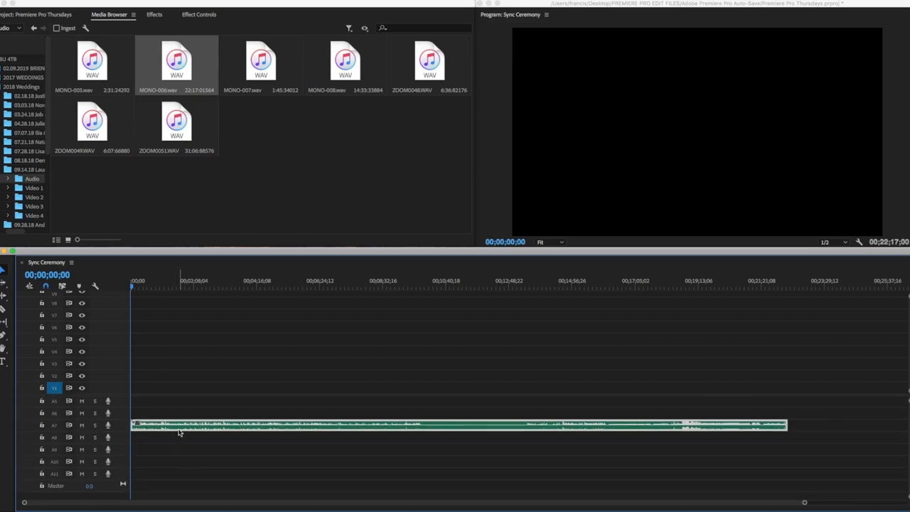
left_click_drag(455, 424, 455, 461)
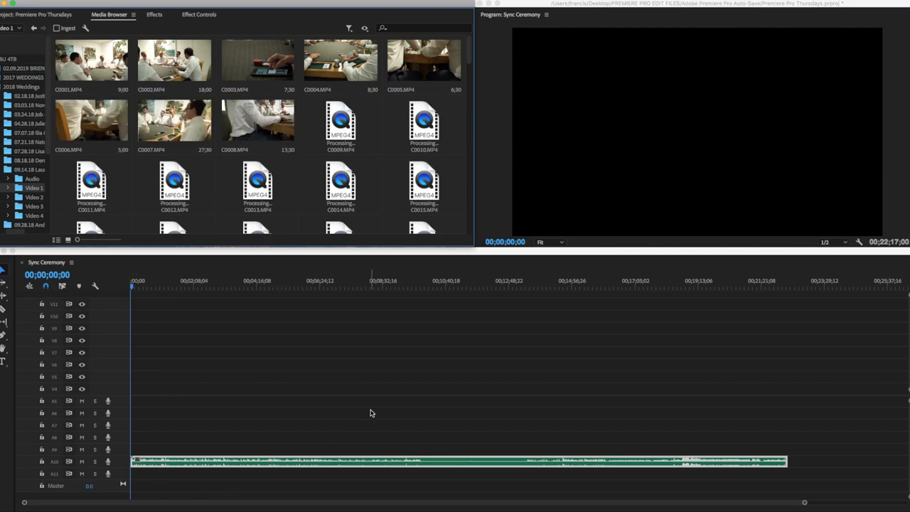
- Browse through the Video 1 folder's ceremony MP4 thumbnails in the Media Browser
left_click(379, 288)
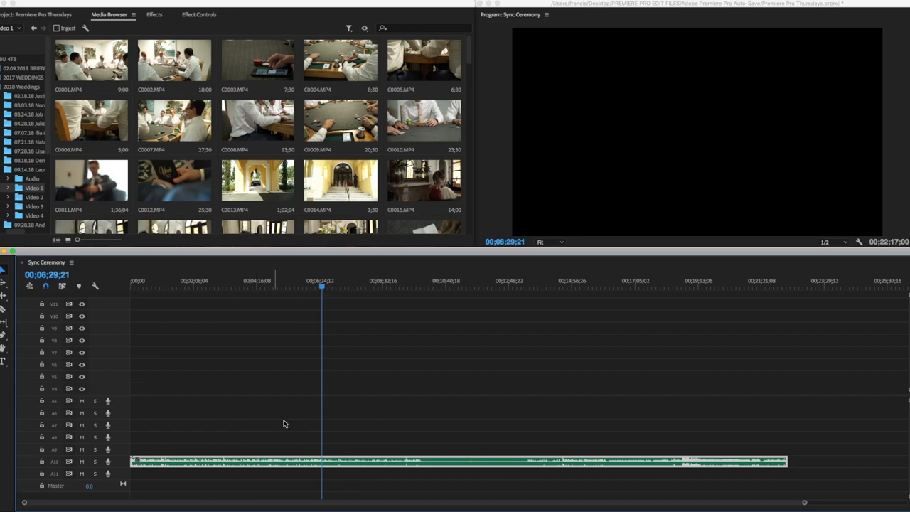
mouse_move(263, 130)
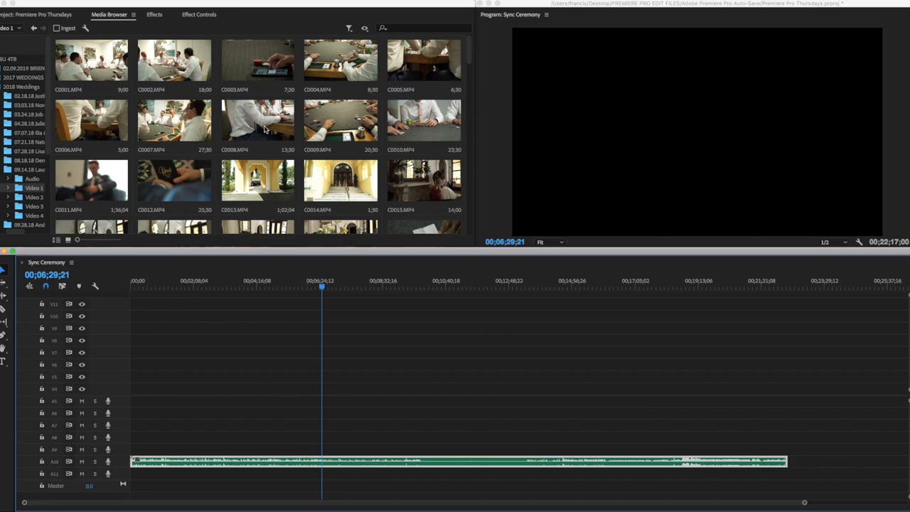
mouse_move(319, 107)
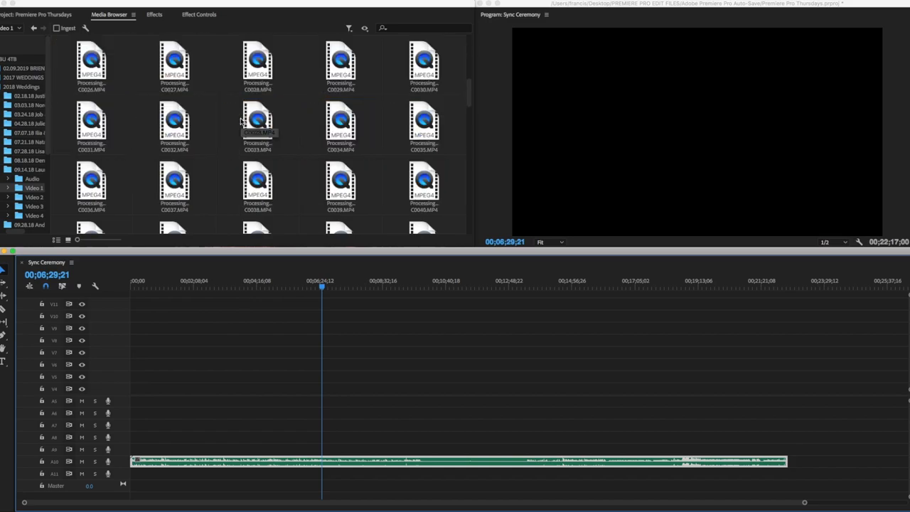
scroll("down", 3)
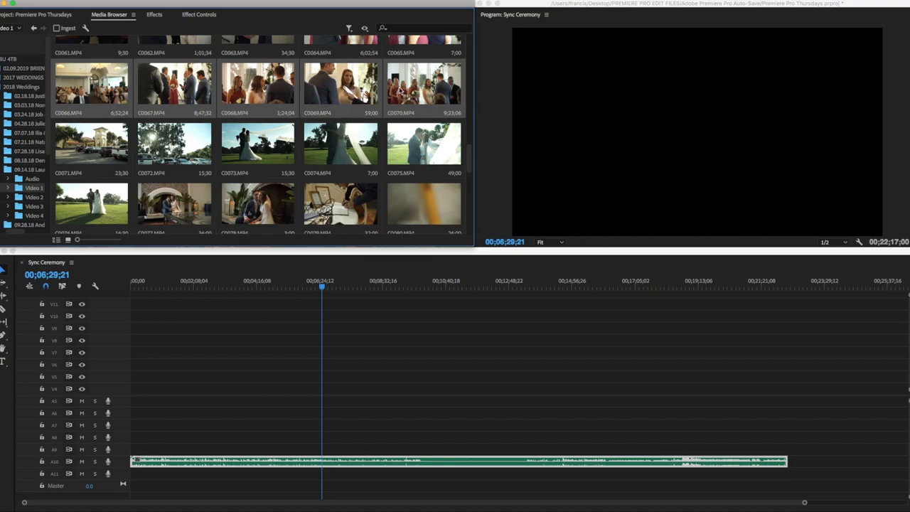
scroll("down", 3)
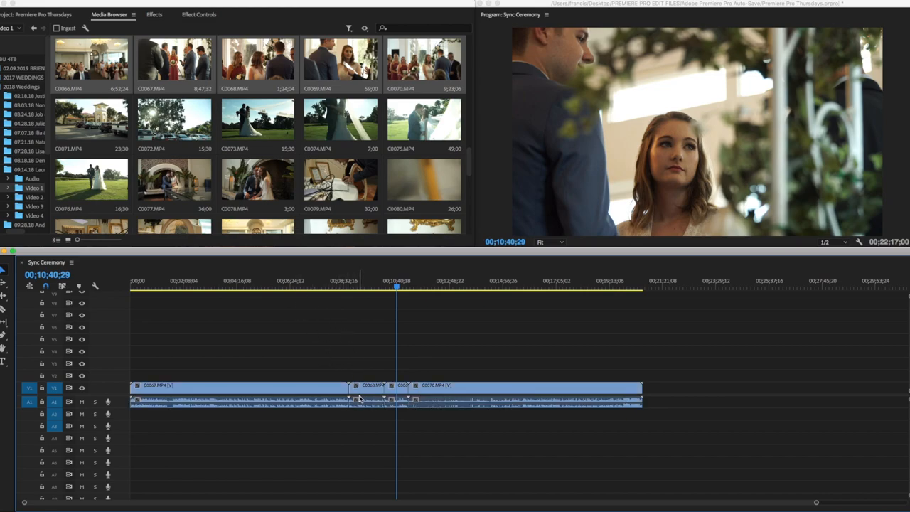
- Drag a later ceremony MP4 clip onto V1 above the MONO-006 recording
left_click(367, 280)
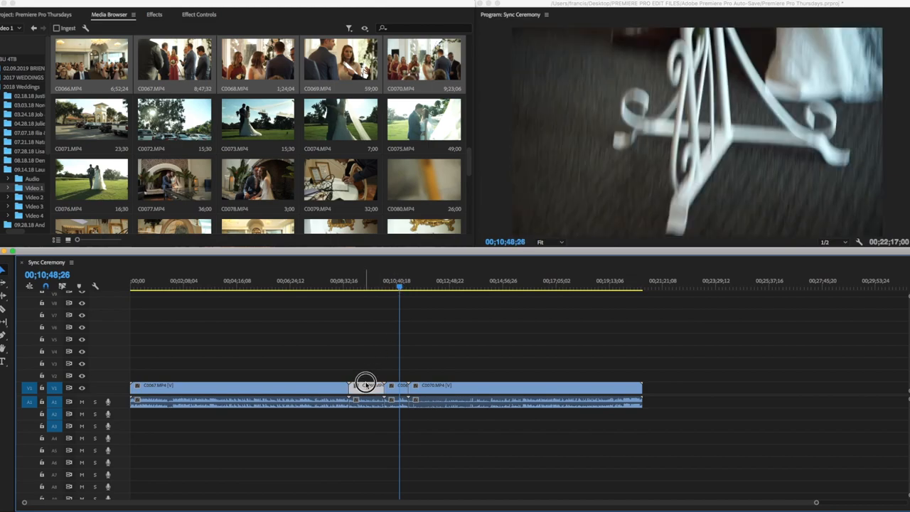
left_click_drag(367, 383, 401, 376)
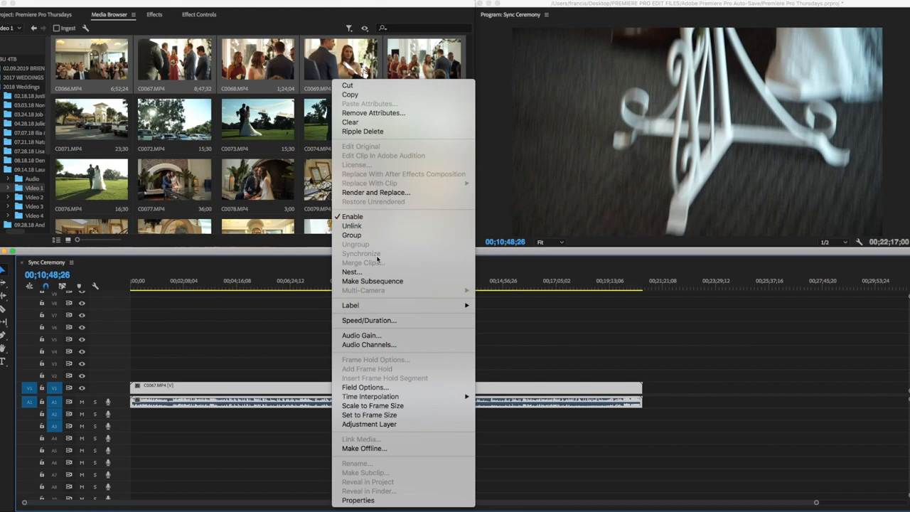
mouse_move(378, 259)
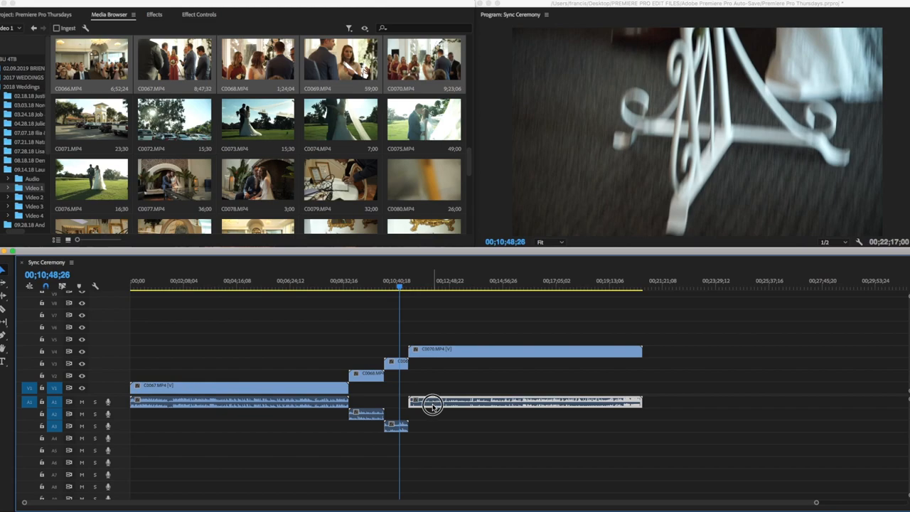
- Marquee-select the stacked ceremony camera clips and run Synchronize on them
left_click_drag(432, 404, 438, 438)
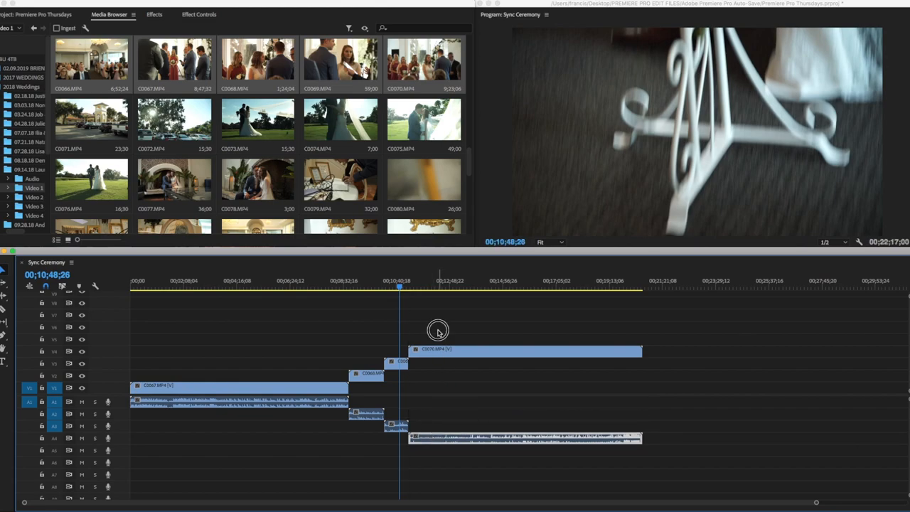
right_click(438, 330)
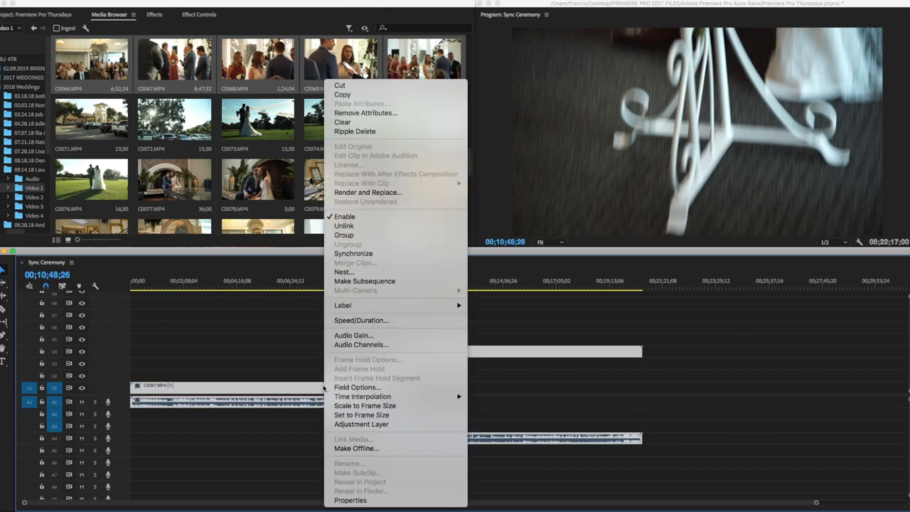
mouse_move(352, 253)
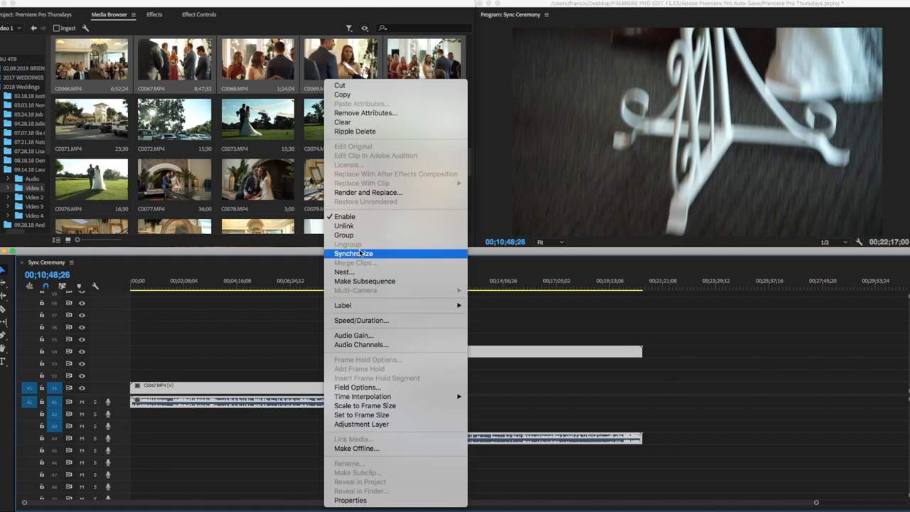
left_click(353, 253)
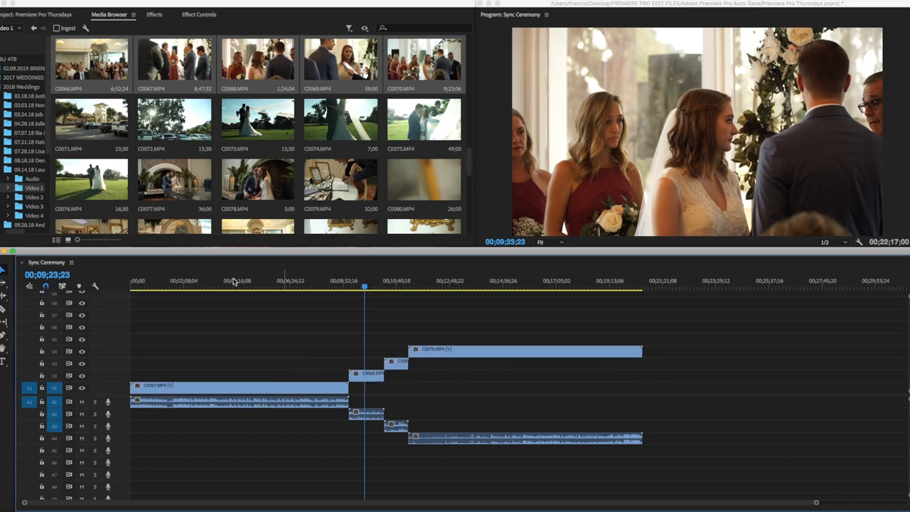
left_click(202, 284)
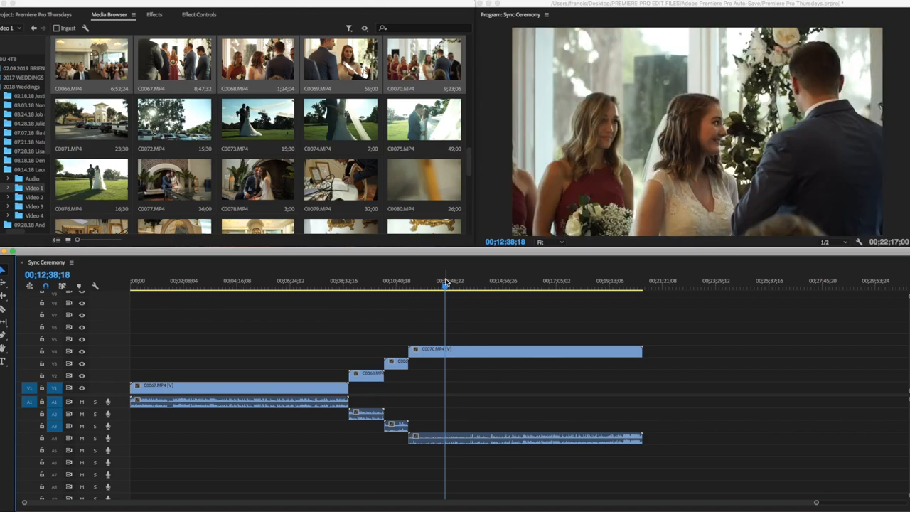
left_click(478, 285)
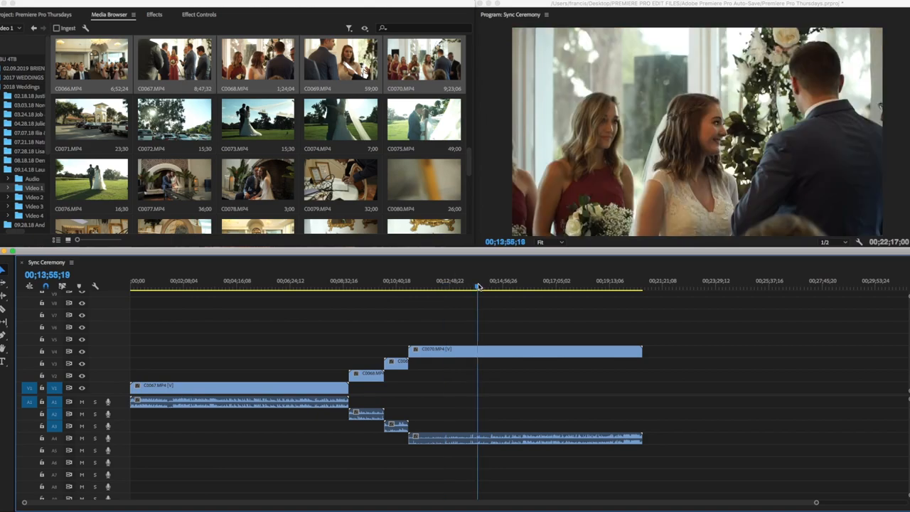
left_click_drag(478, 283, 457, 283)
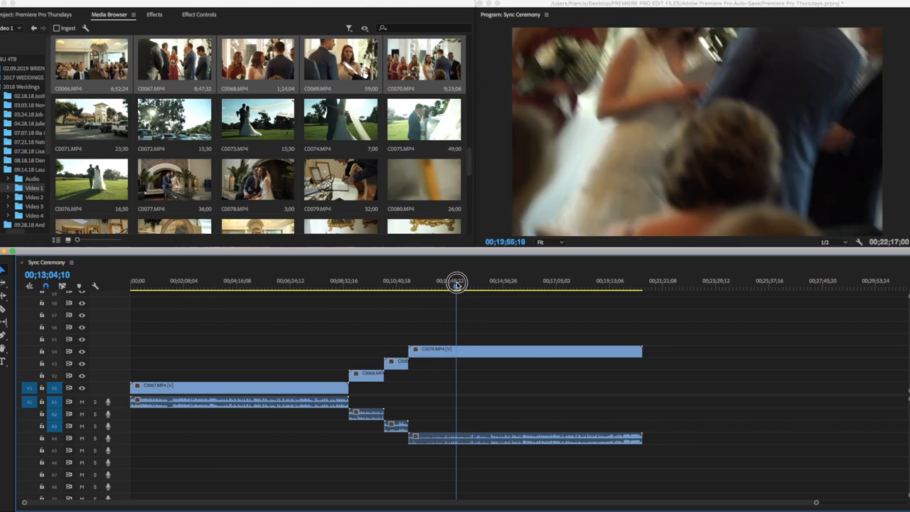
left_click_drag(458, 283, 455, 283)
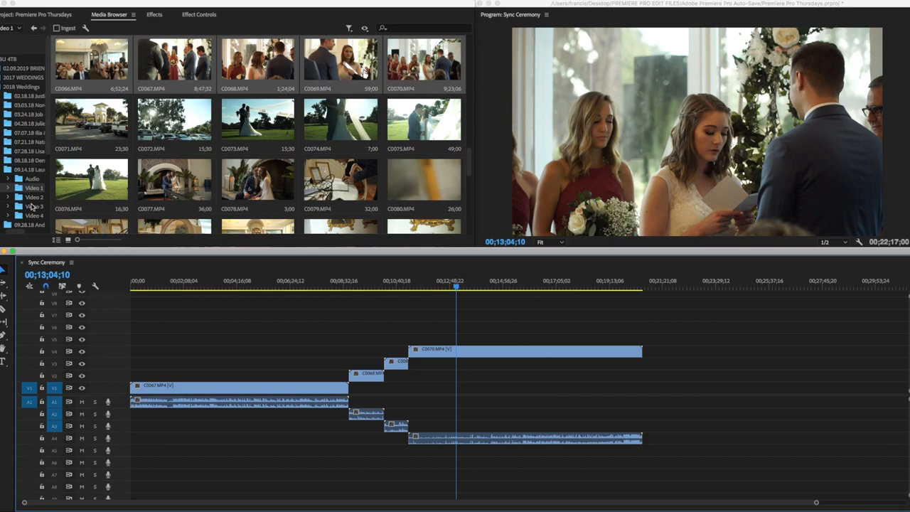
- Browse another camera's Video footage folder in the Media Browser
left_click(34, 196)
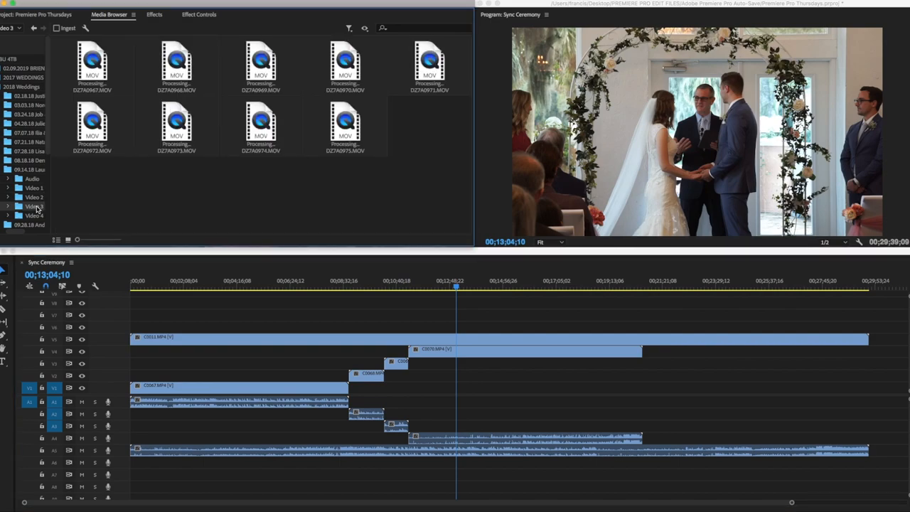
mouse_move(555, 304)
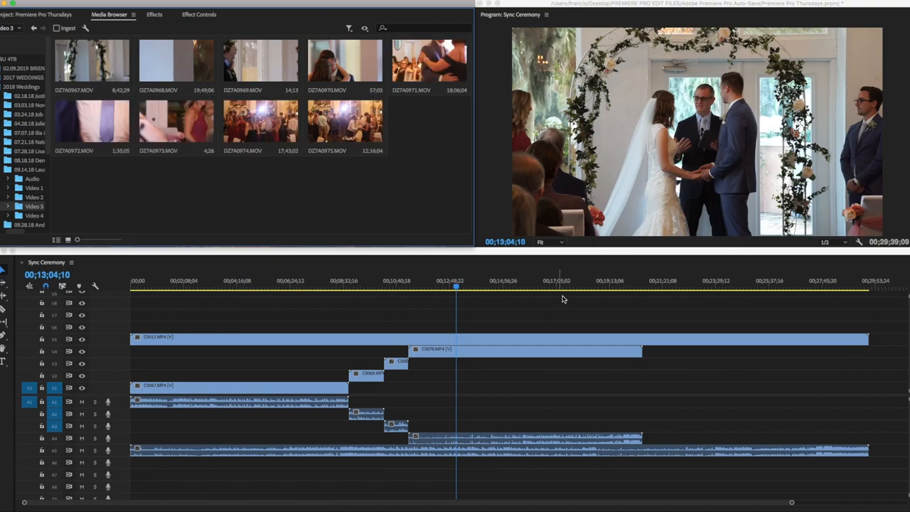
mouse_move(111, 64)
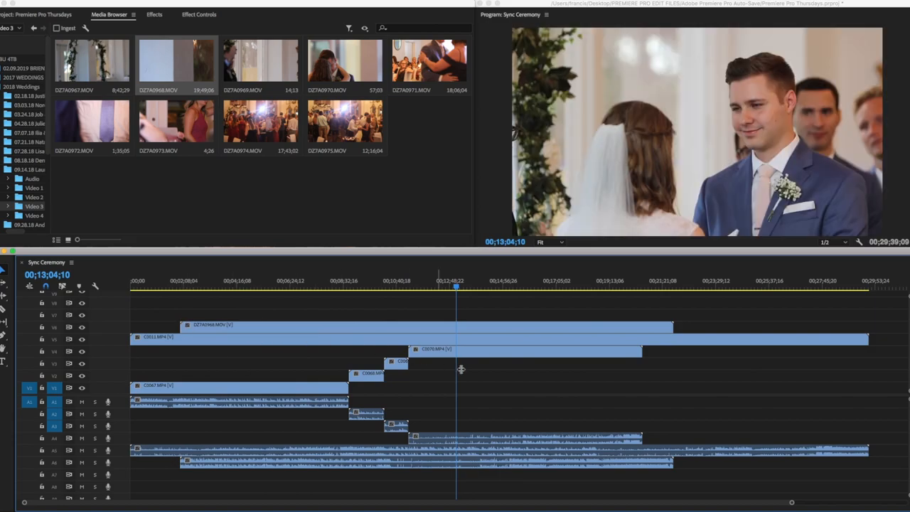
mouse_move(506, 307)
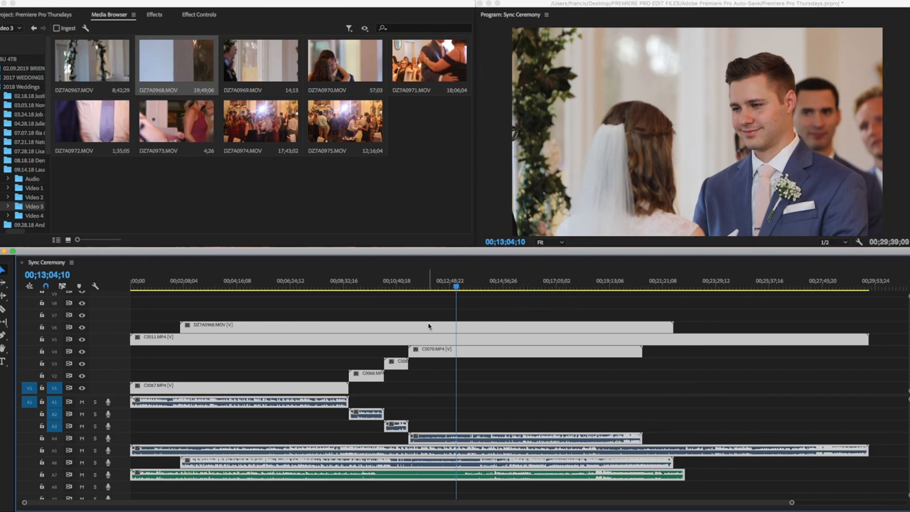
- Synchronize all stacked camera clips and DJ audio using Audio as the synchronize point
right_click(429, 325)
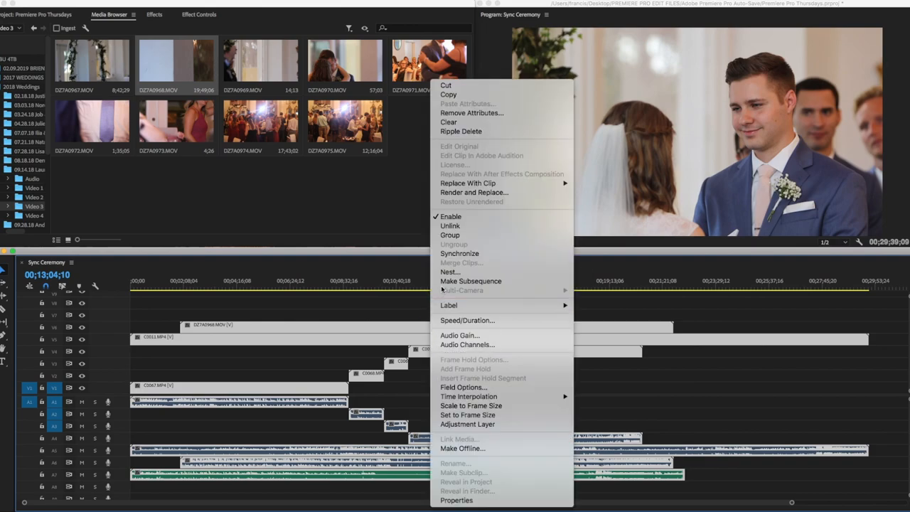
left_click(459, 253)
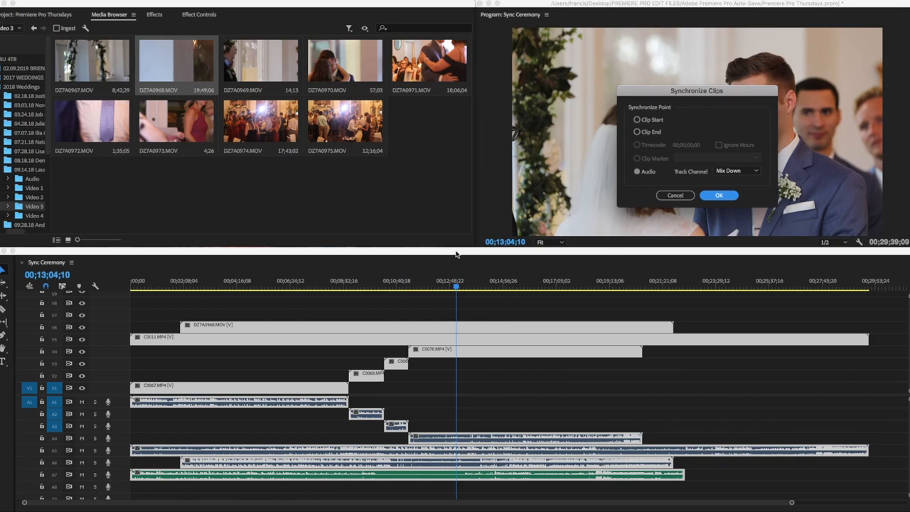
mouse_move(461, 249)
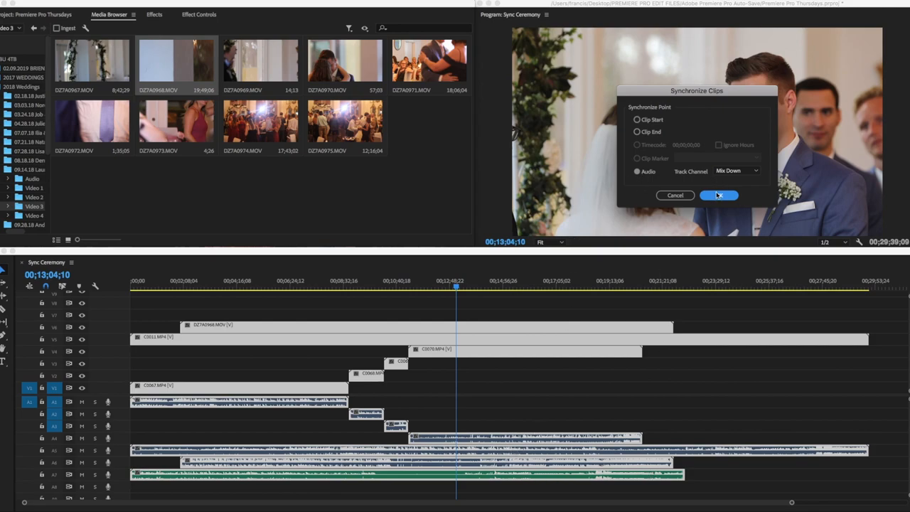
left_click(720, 194)
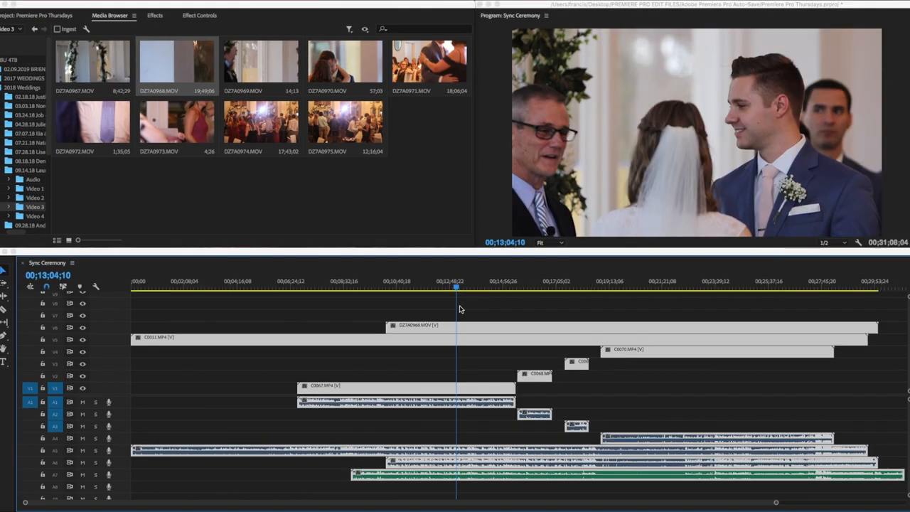
mouse_move(492, 364)
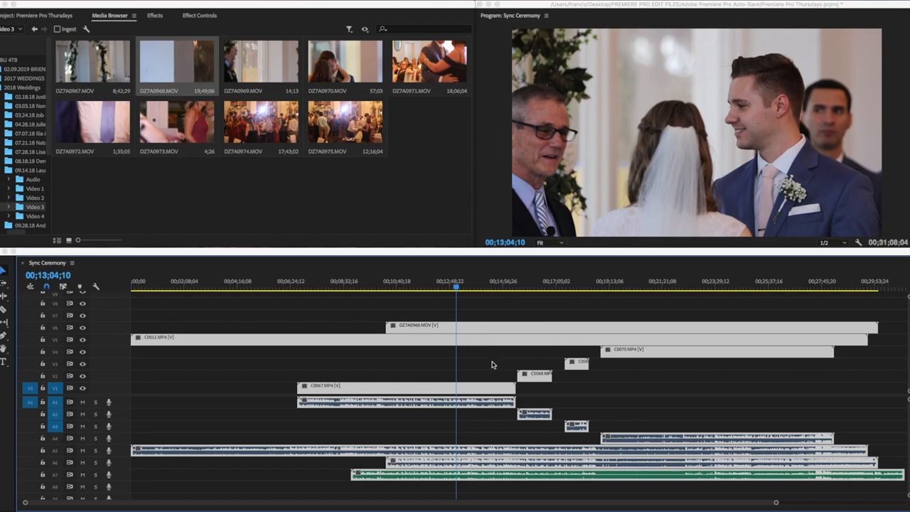
mouse_move(651, 460)
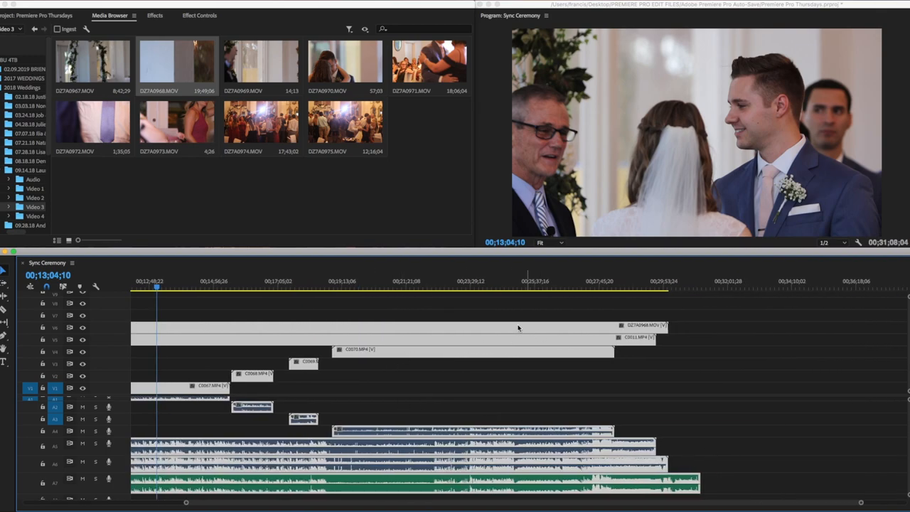
left_click(469, 281)
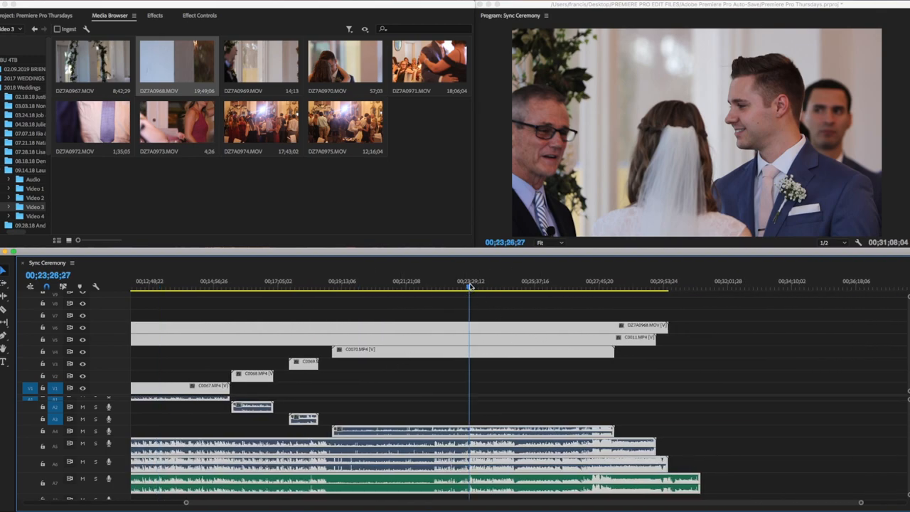